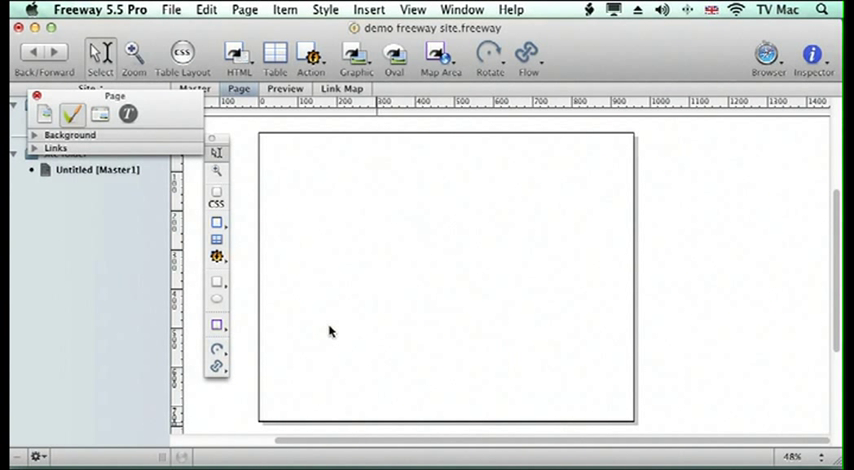
{"action": "mouse_move", "coordinate": [215, 288]}
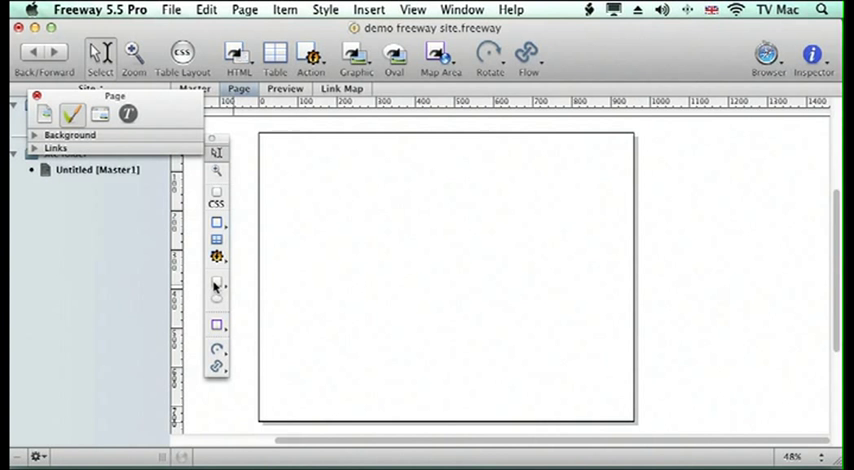
Draw a graphic box near the top-left and import the filmbutton2 camera image into it.
{"action": "left_click_drag", "start_coordinate": [315, 162], "coordinate": [405, 222]}
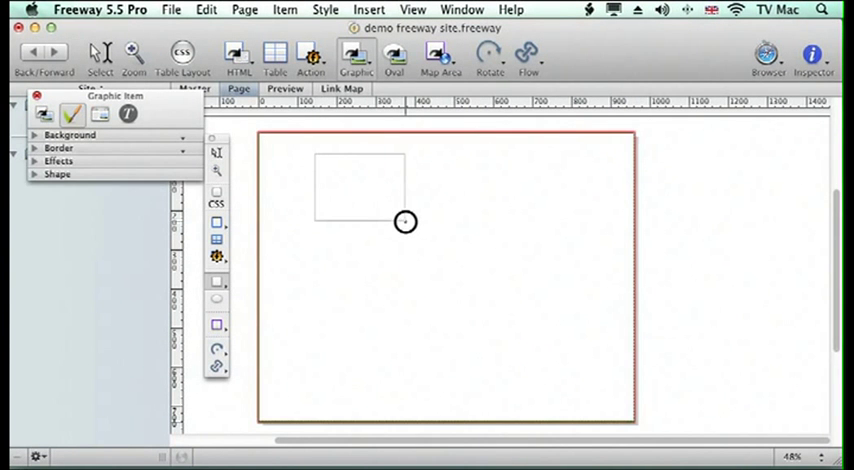
{"action": "left_click", "coordinate": [171, 9]}
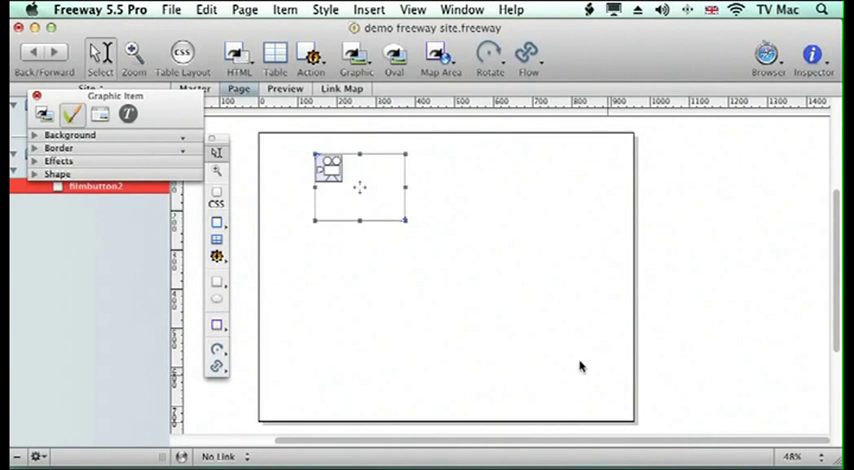
Use Item > Fit Box to Content to fit the box tightly around the camera image.
{"action": "left_click", "coordinate": [285, 9]}
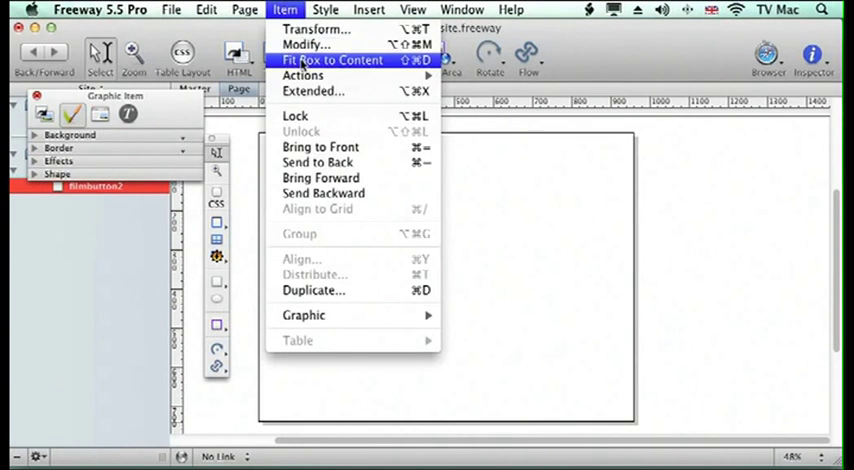
{"action": "left_click", "coordinate": [333, 60]}
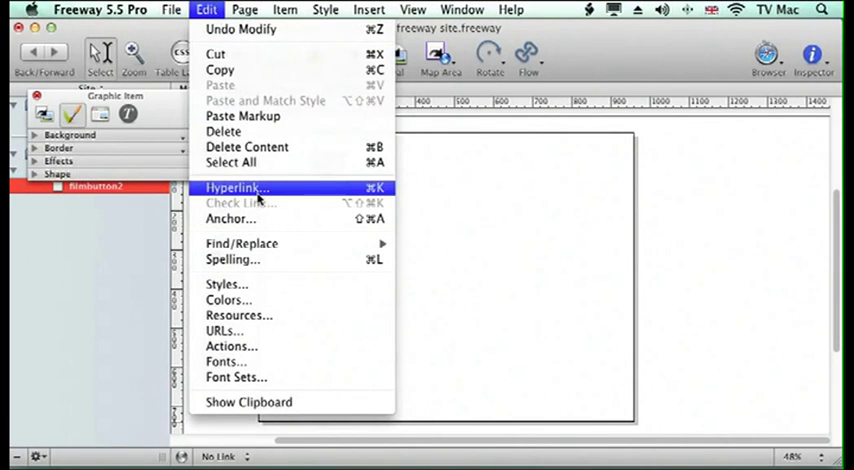
{"action": "left_click", "coordinate": [237, 188]}
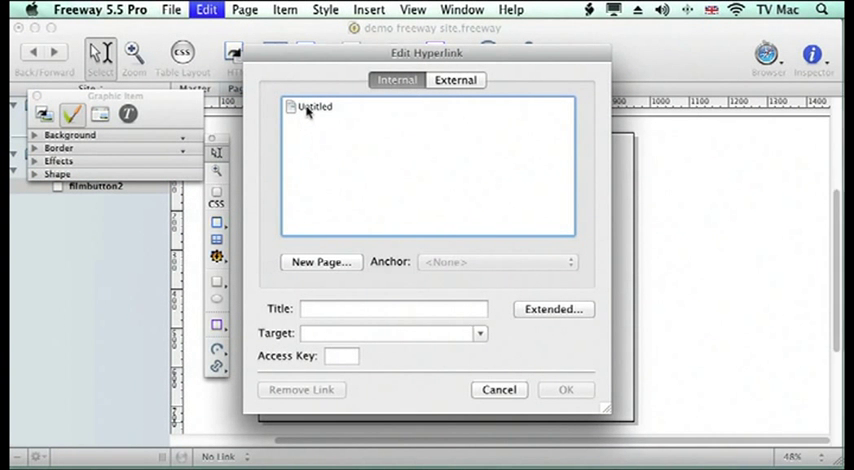
{"action": "mouse_move", "coordinate": [272, 183]}
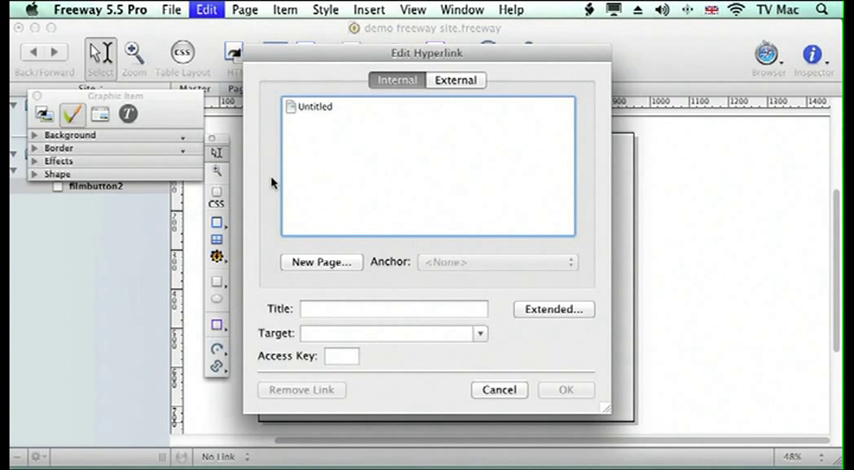
{"action": "mouse_move", "coordinate": [351, 155]}
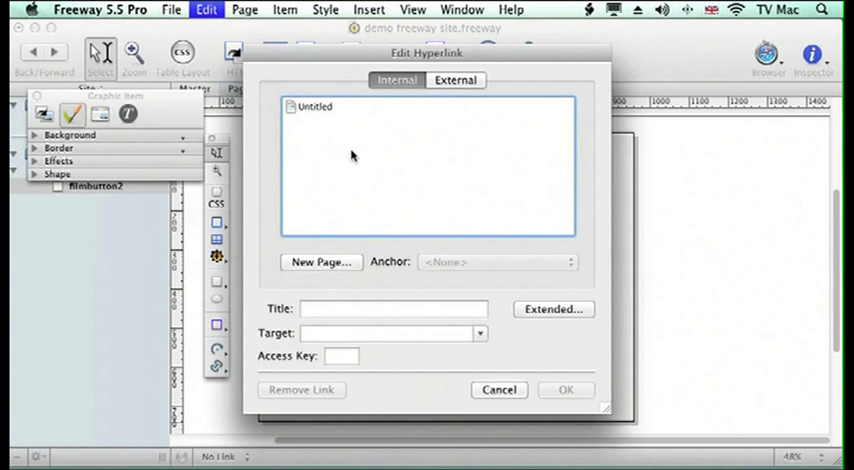
{"action": "left_click", "coordinate": [455, 80]}
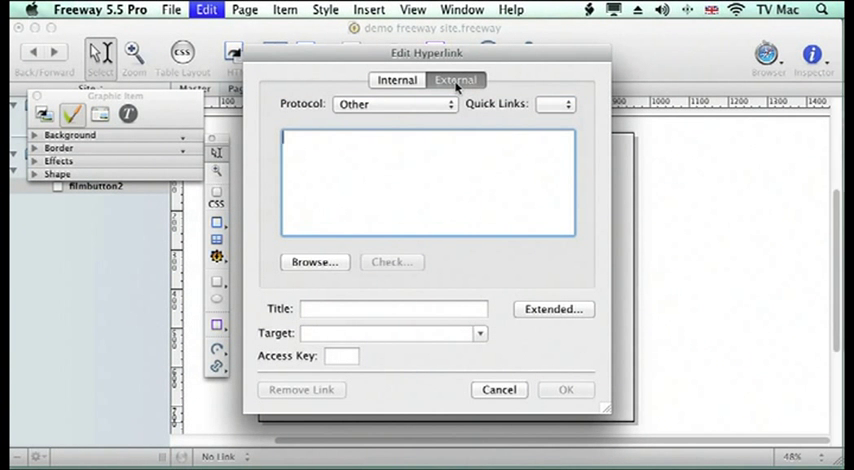
{"action": "left_click", "coordinate": [394, 104]}
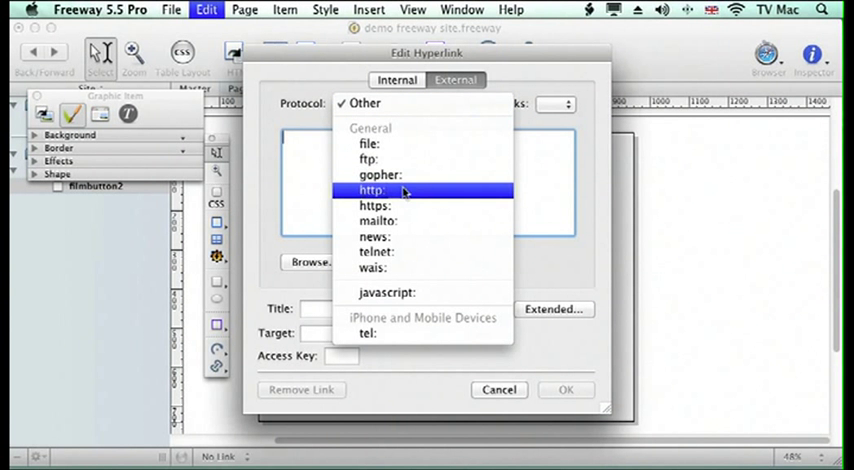
{"action": "left_click", "coordinate": [372, 190]}
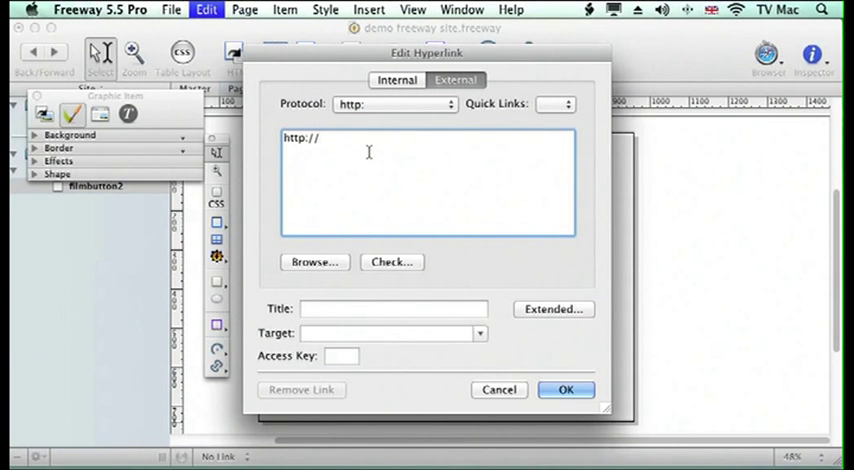
{"action": "type", "text": "www.chri"}
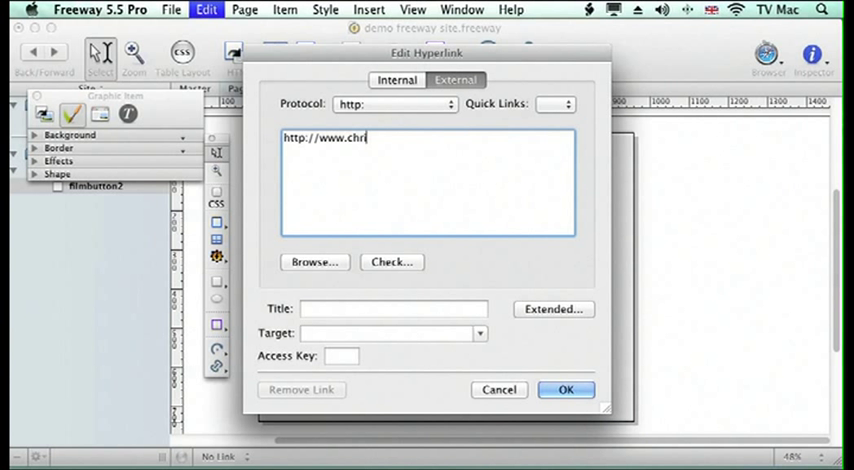
{"action": "type", "text": "slinford"}
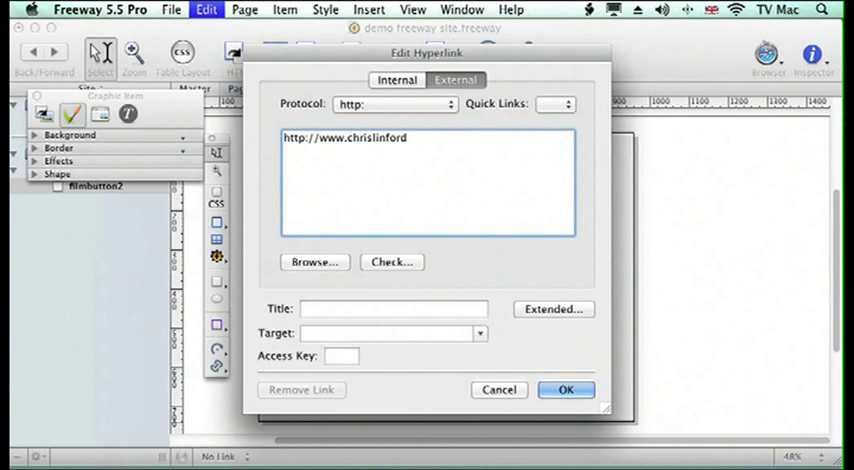
{"action": "type", "text": ".co.uk"}
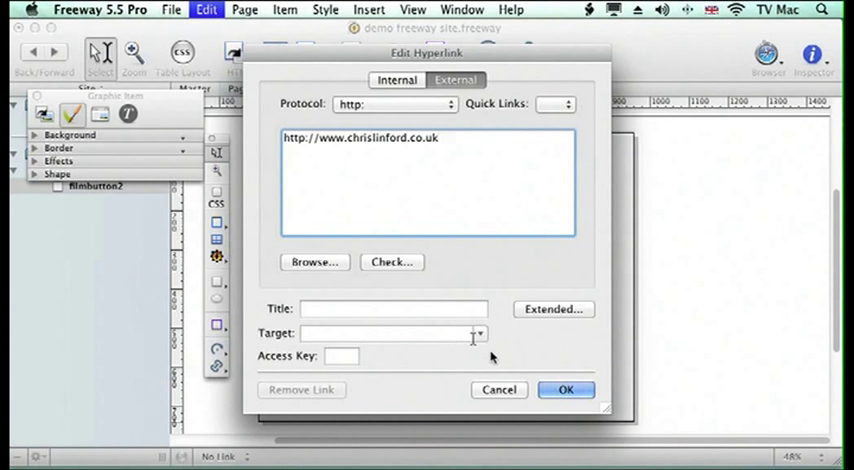
{"action": "mouse_move", "coordinate": [478, 335]}
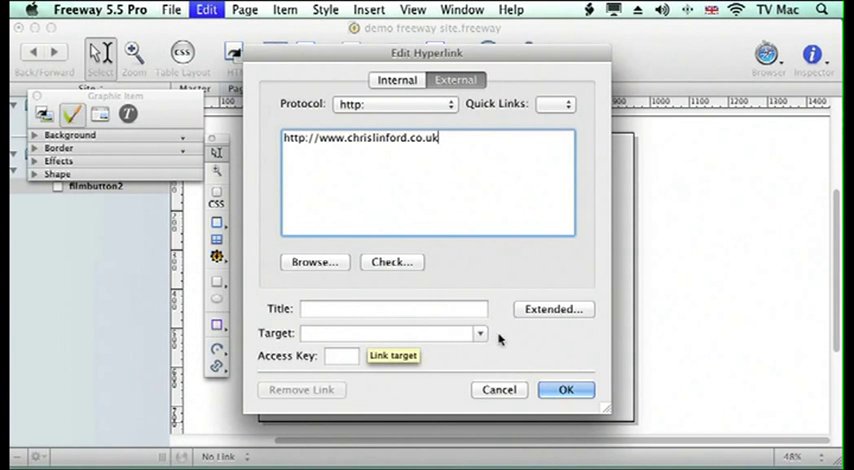
{"action": "left_click", "coordinate": [566, 390]}
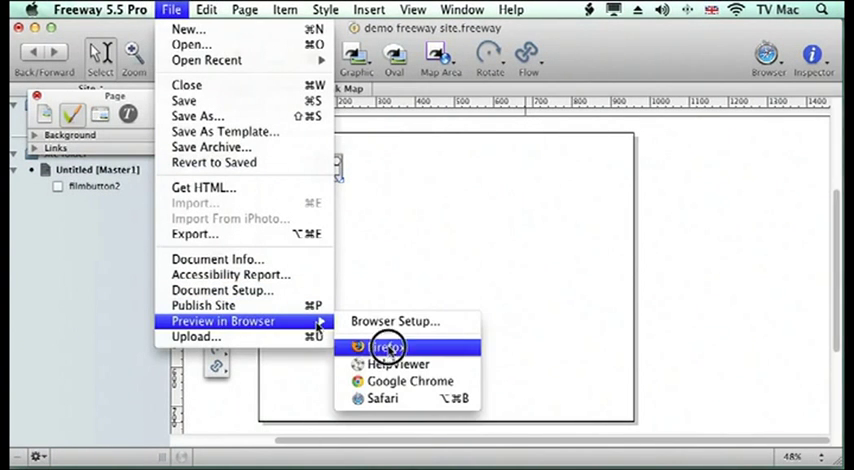
Preview in Firefox and hover the camera image to confirm its chrislinford.co.uk link.
{"action": "left_click", "coordinate": [388, 346]}
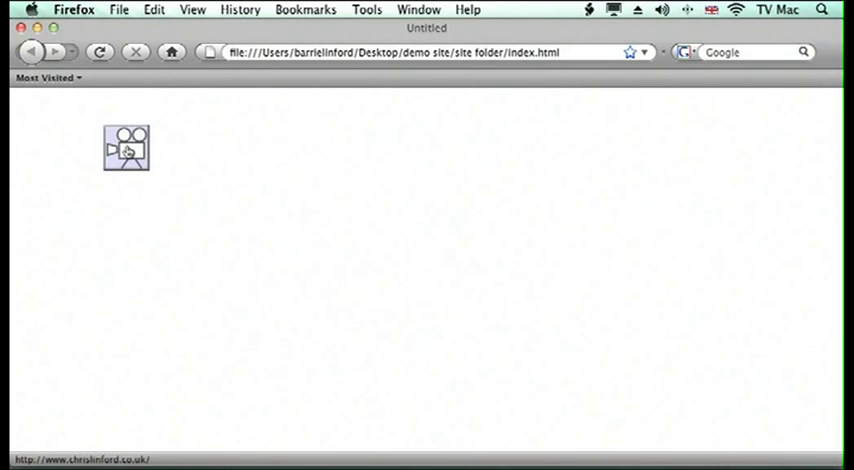
{"action": "left_click", "coordinate": [126, 148]}
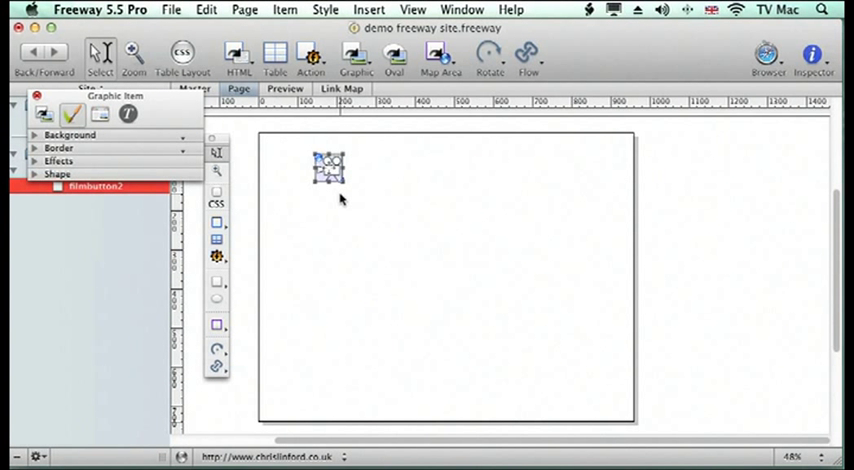
{"action": "mouse_move", "coordinate": [380, 118]}
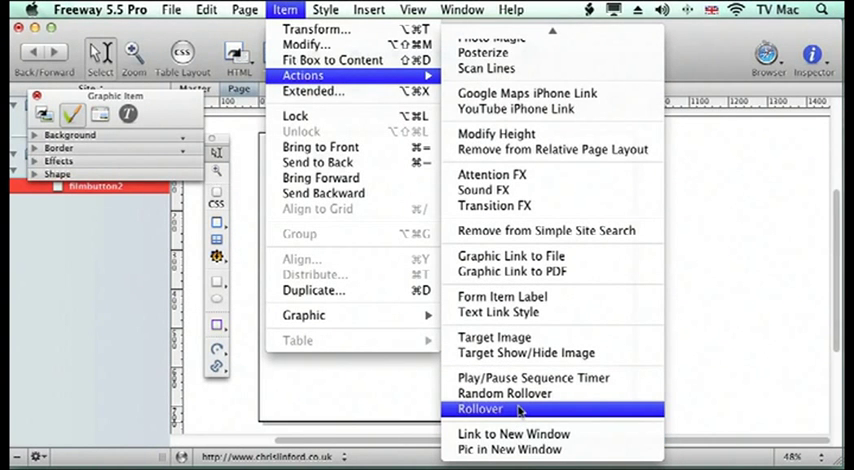
Apply the Rollover action to the camera graphic from the item actions list.
{"action": "left_click", "coordinate": [481, 409]}
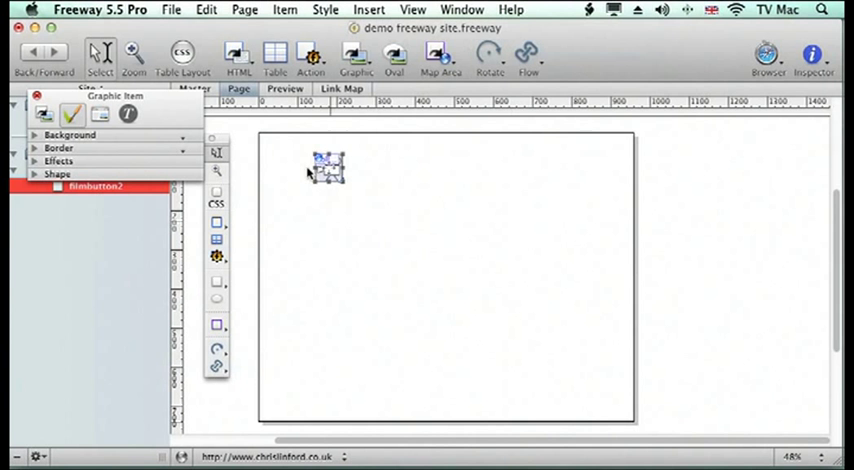
{"action": "mouse_move", "coordinate": [380, 195]}
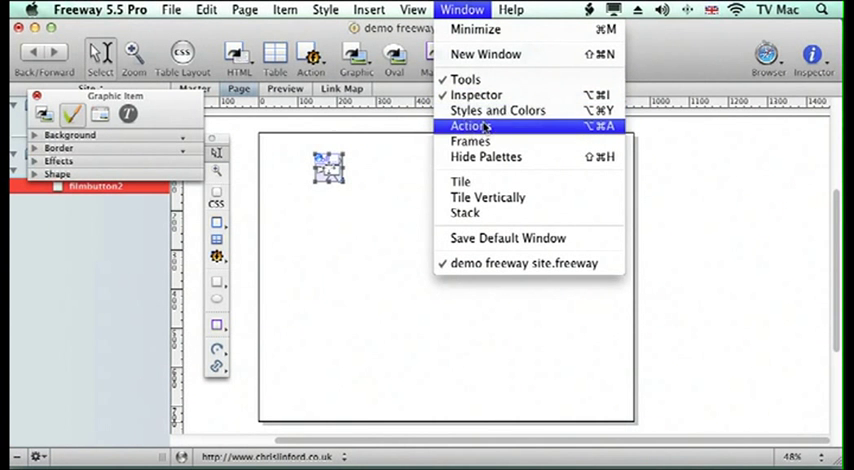
{"action": "left_click", "coordinate": [466, 125]}
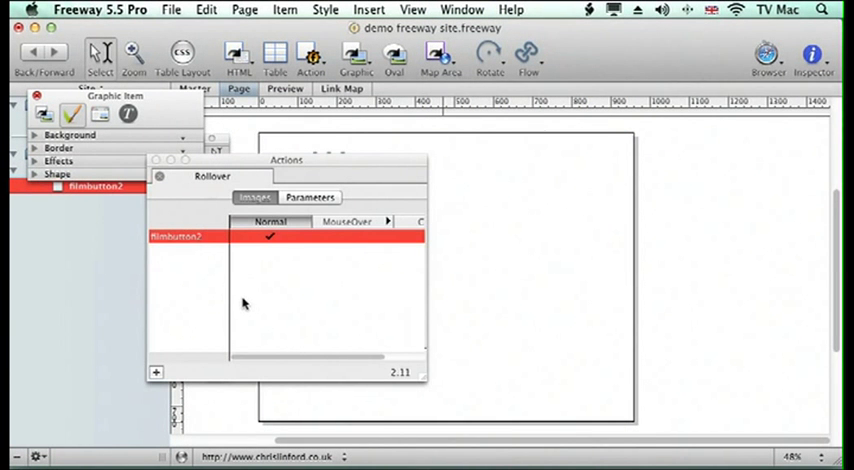
{"action": "mouse_move", "coordinate": [313, 178]}
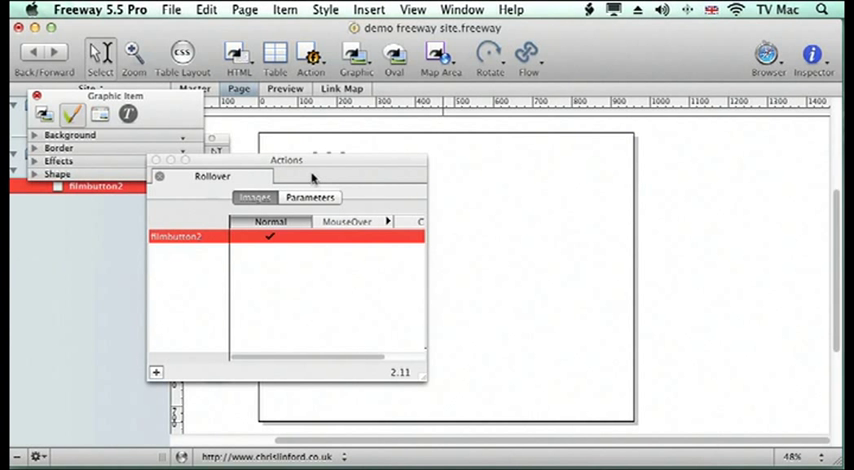
{"action": "mouse_move", "coordinate": [186, 248]}
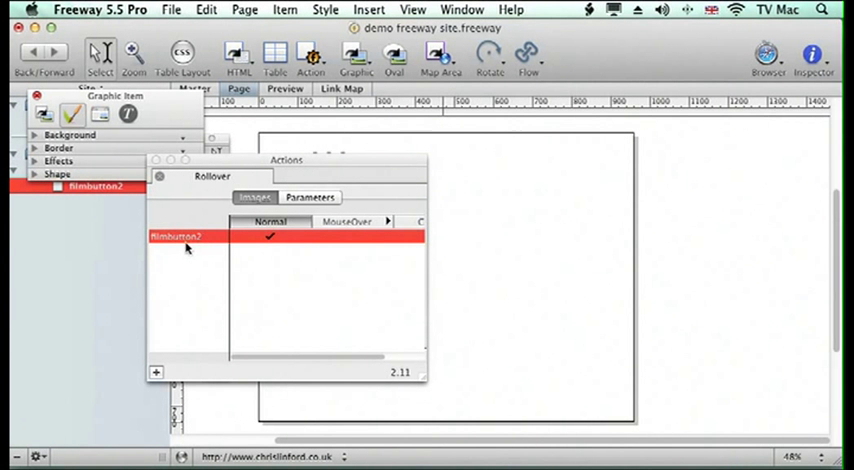
{"action": "mouse_move", "coordinate": [157, 249]}
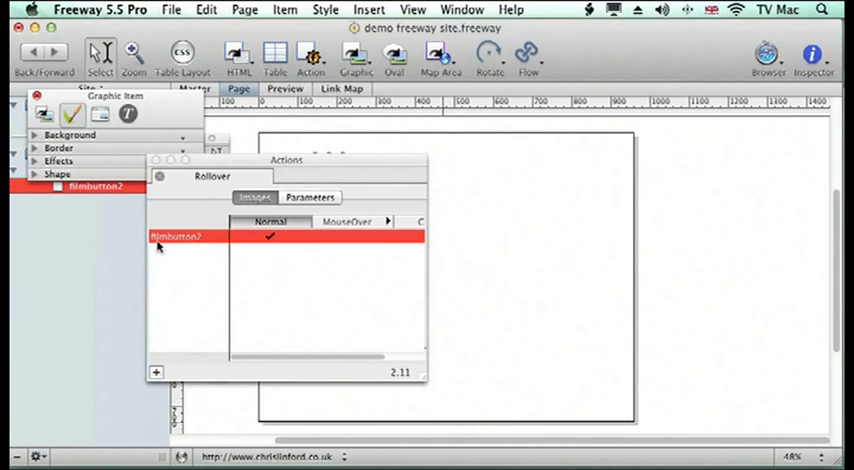
{"action": "mouse_move", "coordinate": [190, 237]}
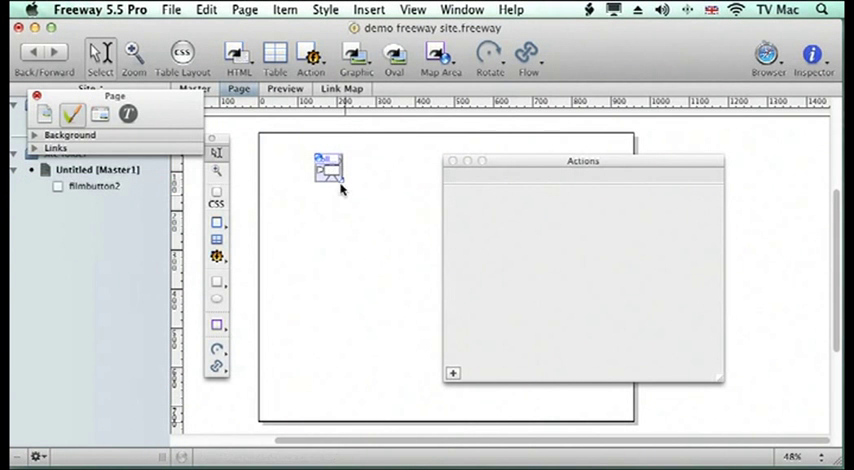
{"action": "left_click", "coordinate": [328, 170]}
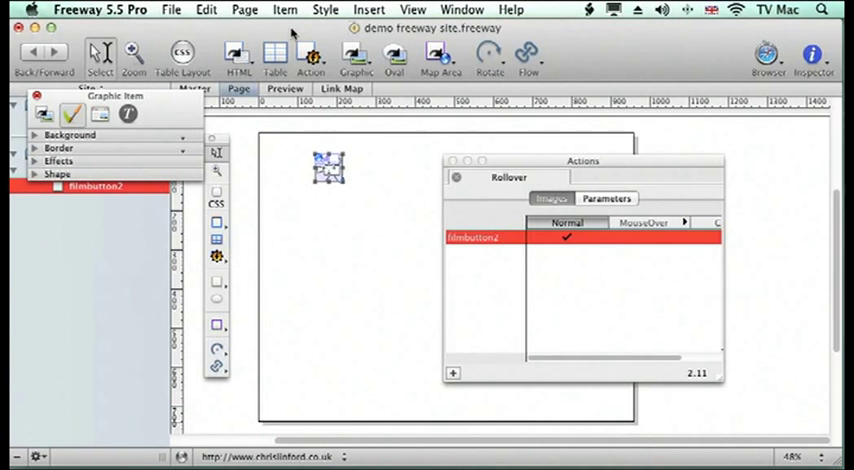
{"action": "left_click", "coordinate": [285, 9]}
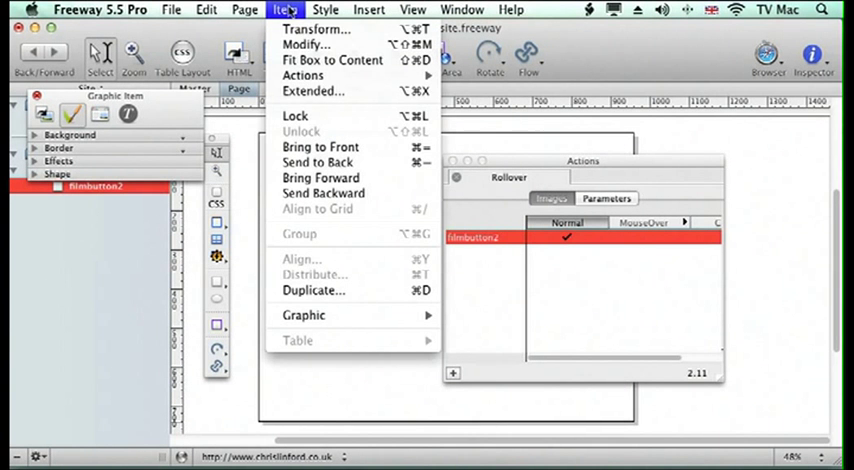
Duplicate the camera graphic once with 0px offsets, creating filmbutton2a.
{"action": "left_click", "coordinate": [313, 290]}
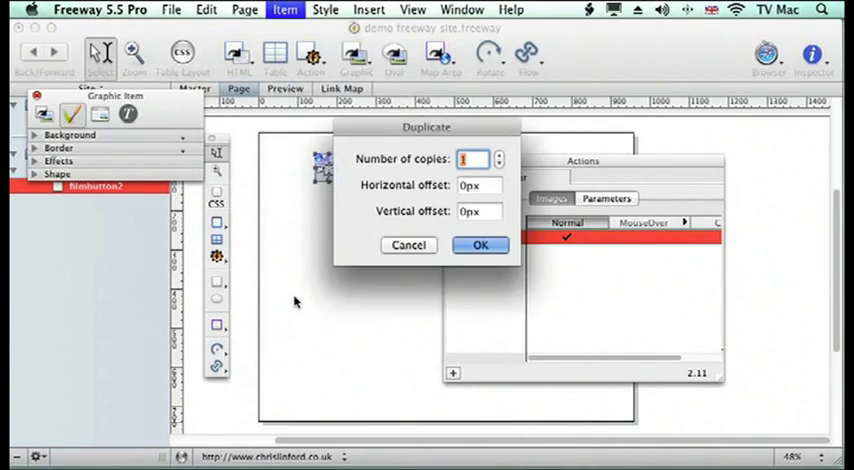
{"action": "left_click", "coordinate": [480, 245]}
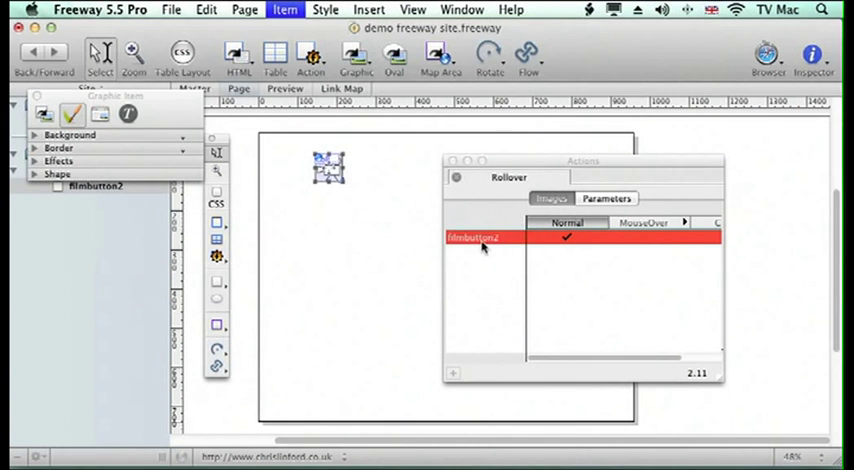
{"action": "left_click", "coordinate": [452, 372]}
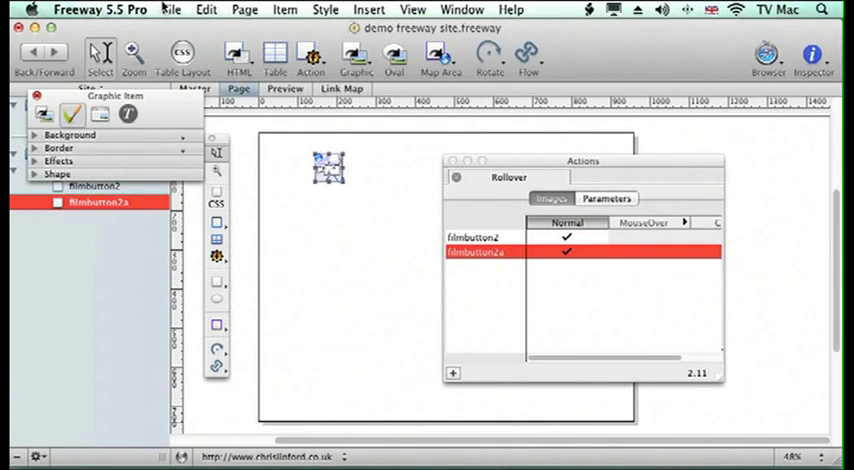
{"action": "left_click", "coordinate": [170, 9]}
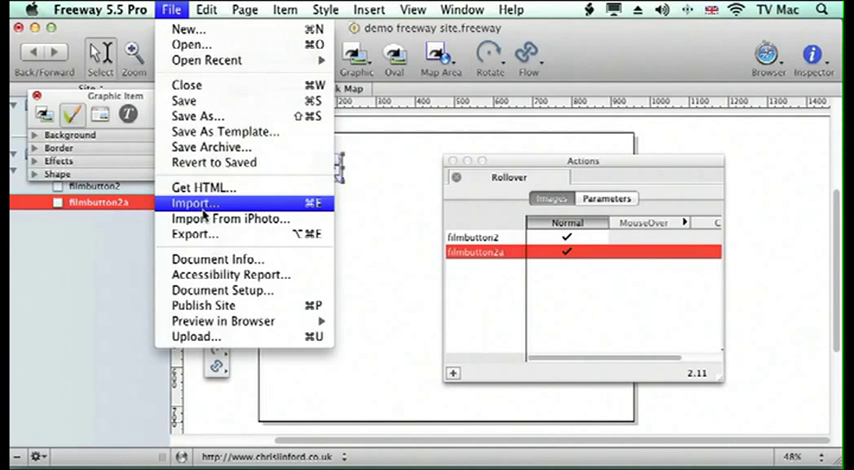
Import the filmbutton image into the duplicated graphic, replacing filmbutton2a.
{"action": "left_click", "coordinate": [196, 204]}
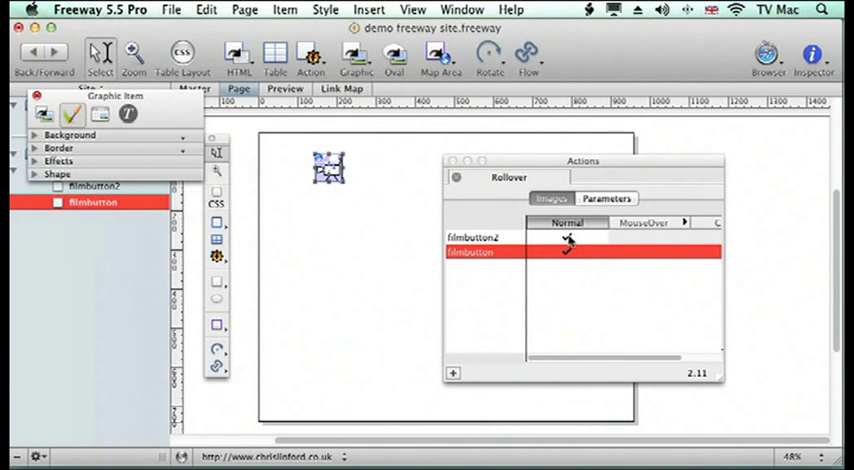
Untick Normal for filmbutton in the Rollover images list, keeping filmbutton2 as normal.
{"action": "left_click", "coordinate": [567, 251]}
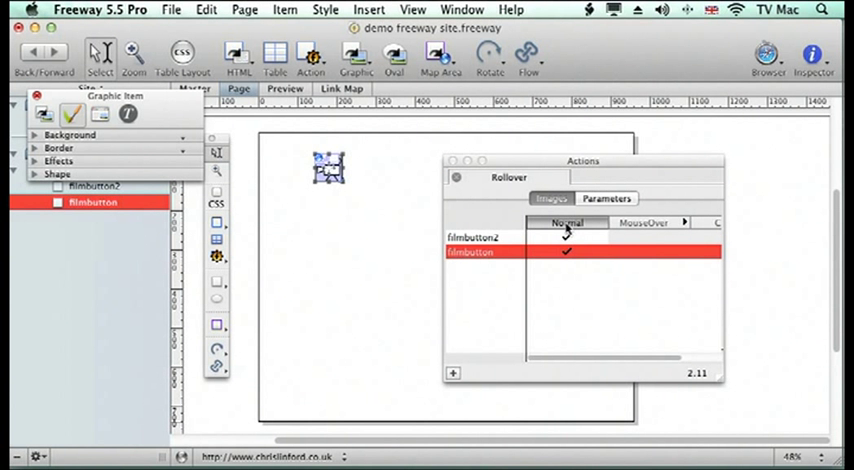
{"action": "left_click", "coordinate": [567, 237]}
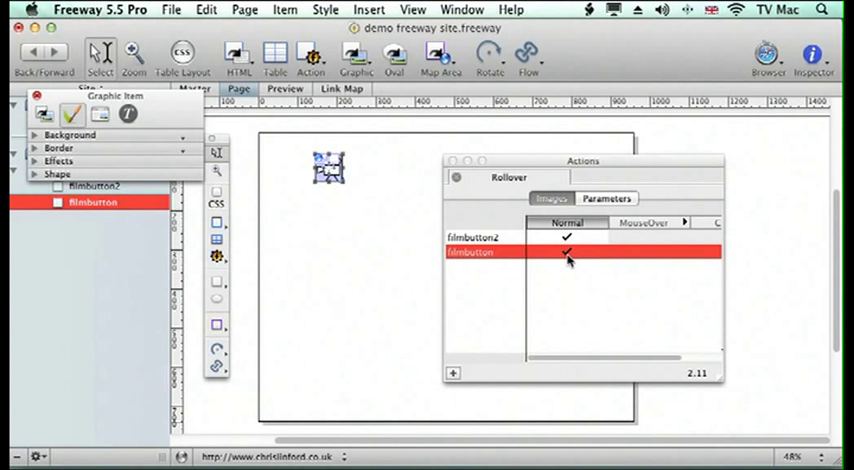
{"action": "left_click", "coordinate": [567, 252]}
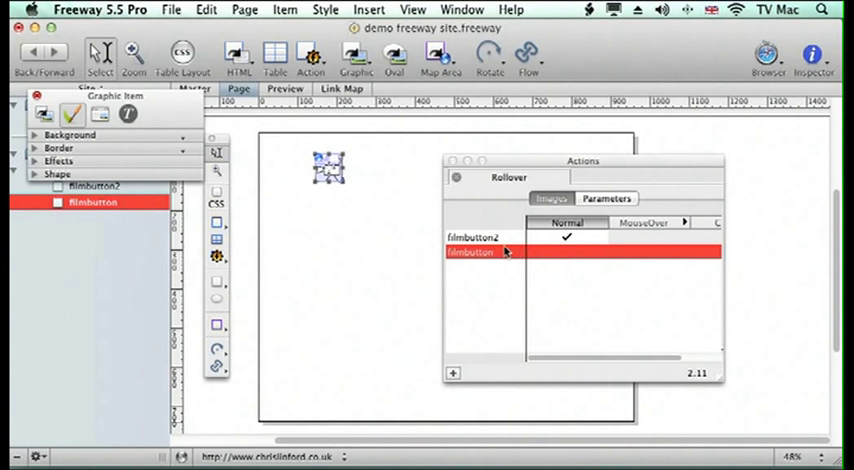
{"action": "mouse_move", "coordinate": [605, 254]}
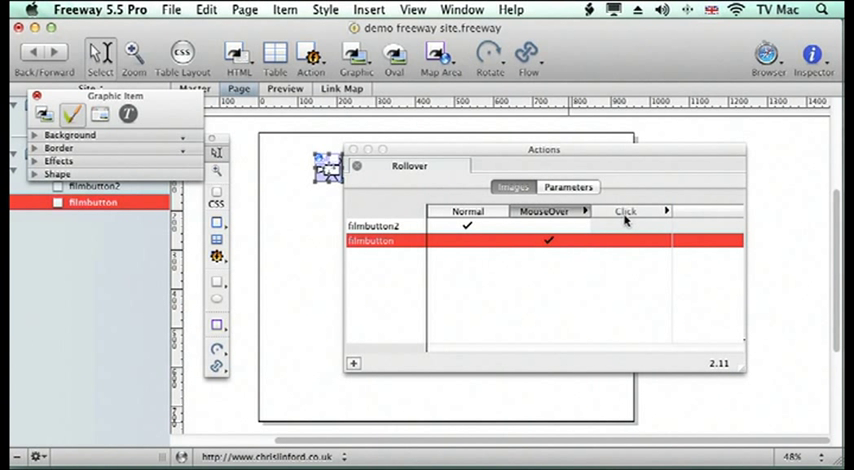
{"action": "mouse_move", "coordinate": [620, 228]}
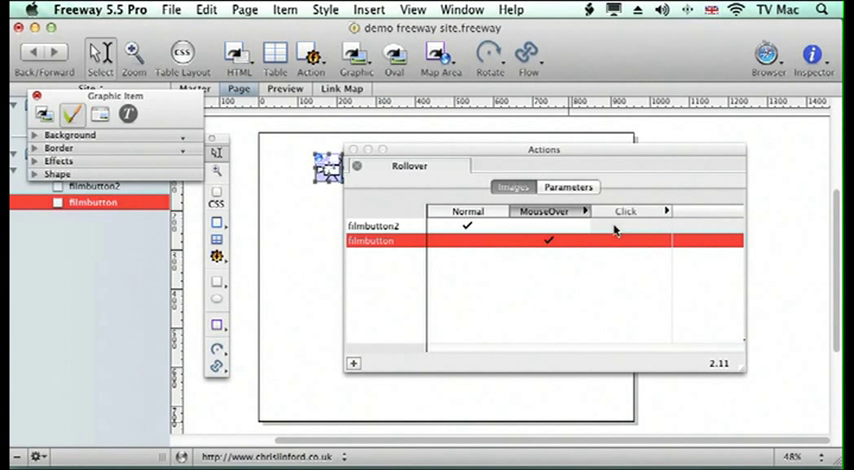
{"action": "mouse_move", "coordinate": [614, 262]}
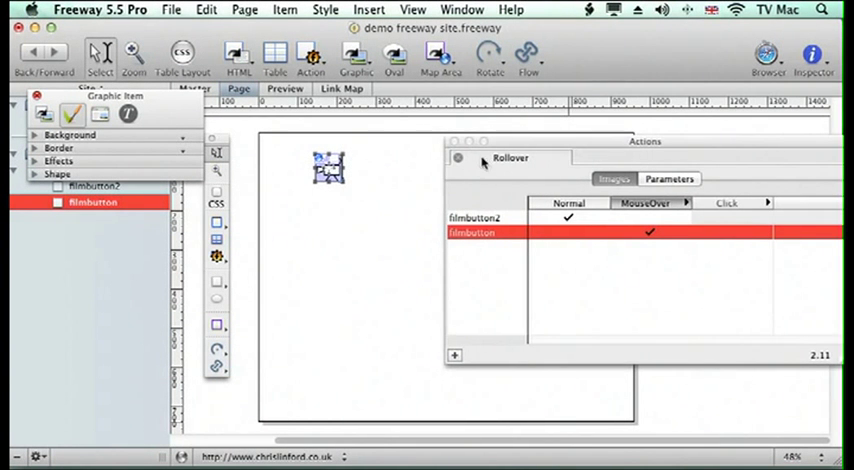
Preview in Firefox, hover the camera button to see the image swap, and click its link.
{"action": "left_click", "coordinate": [170, 9]}
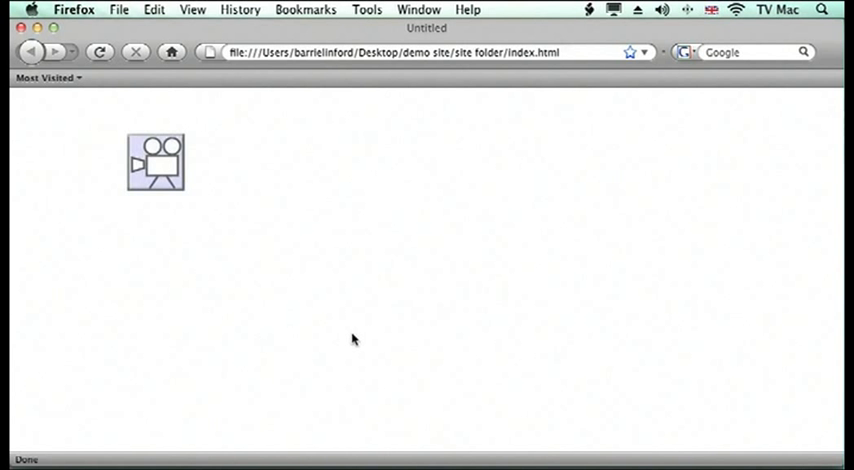
{"action": "mouse_move", "coordinate": [199, 201]}
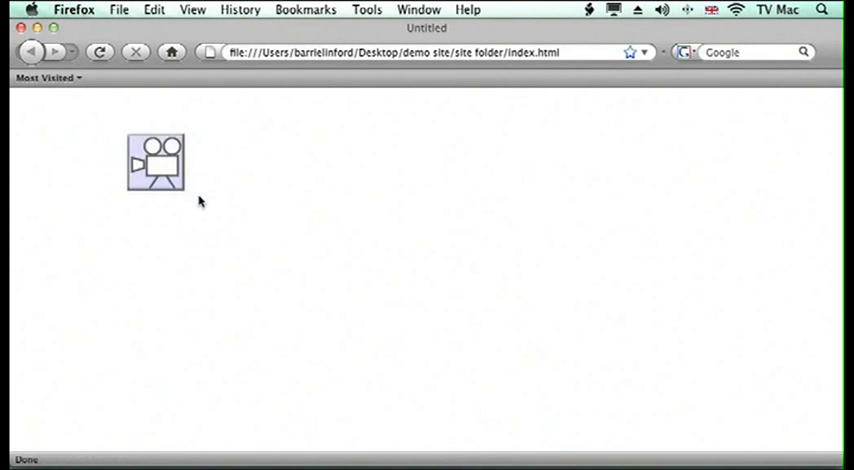
{"action": "mouse_move", "coordinate": [155, 170]}
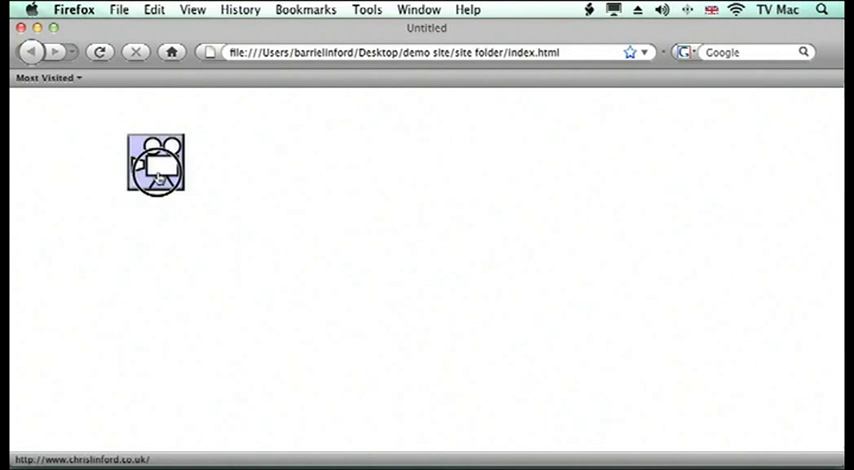
{"action": "left_click", "coordinate": [155, 163]}
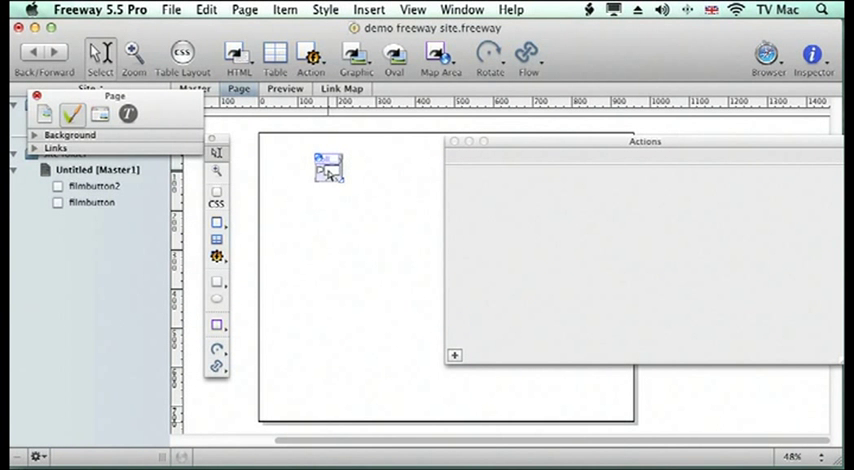
{"action": "left_click", "coordinate": [92, 202]}
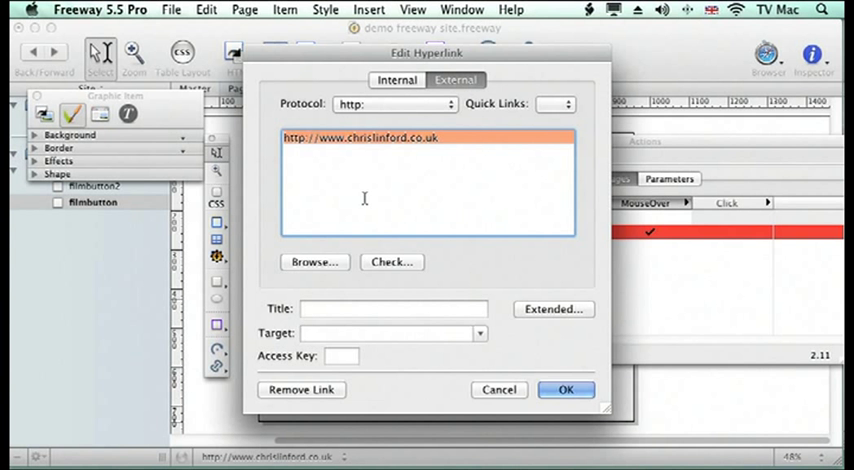
{"action": "mouse_move", "coordinate": [429, 384]}
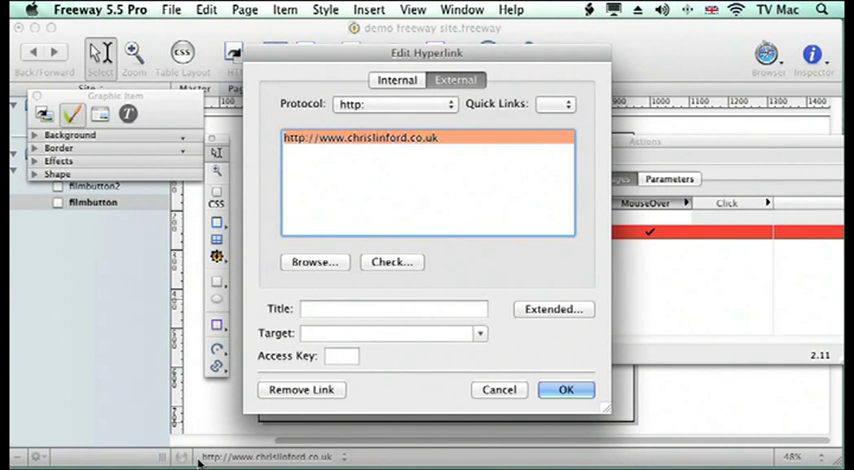
{"action": "mouse_move", "coordinate": [475, 293]}
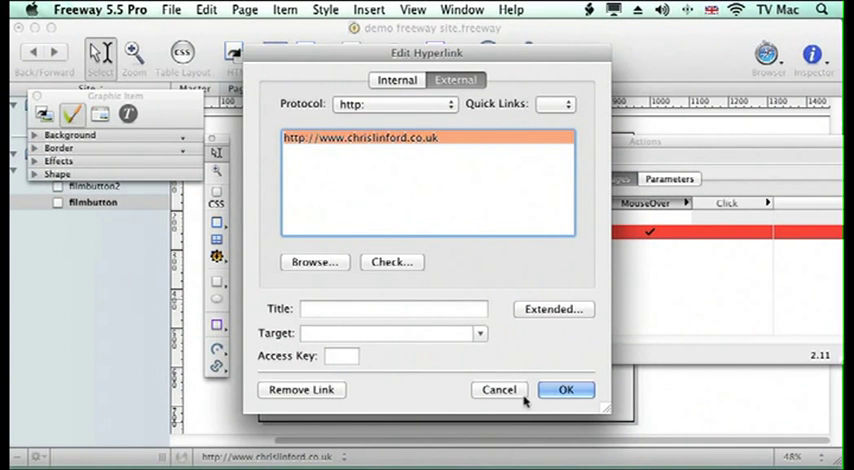
{"action": "left_click", "coordinate": [565, 389]}
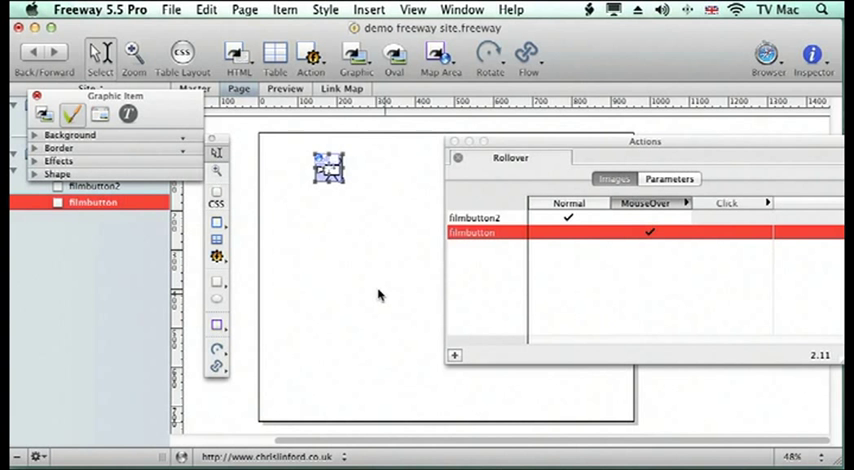
{"action": "mouse_move", "coordinate": [330, 197]}
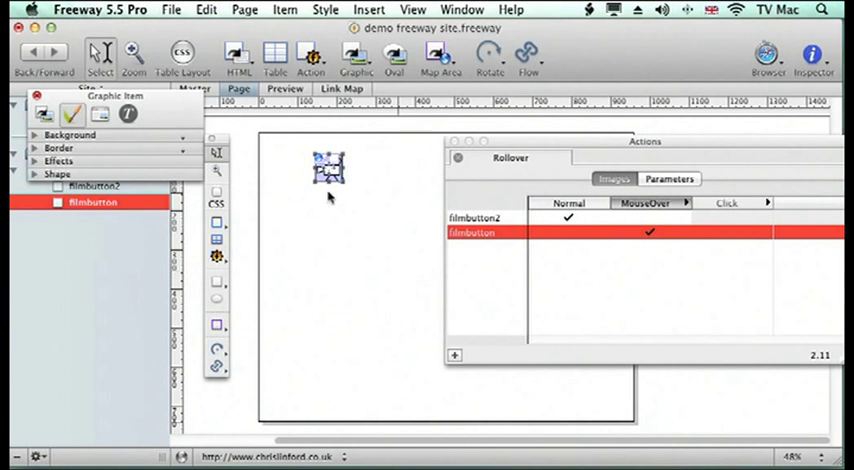